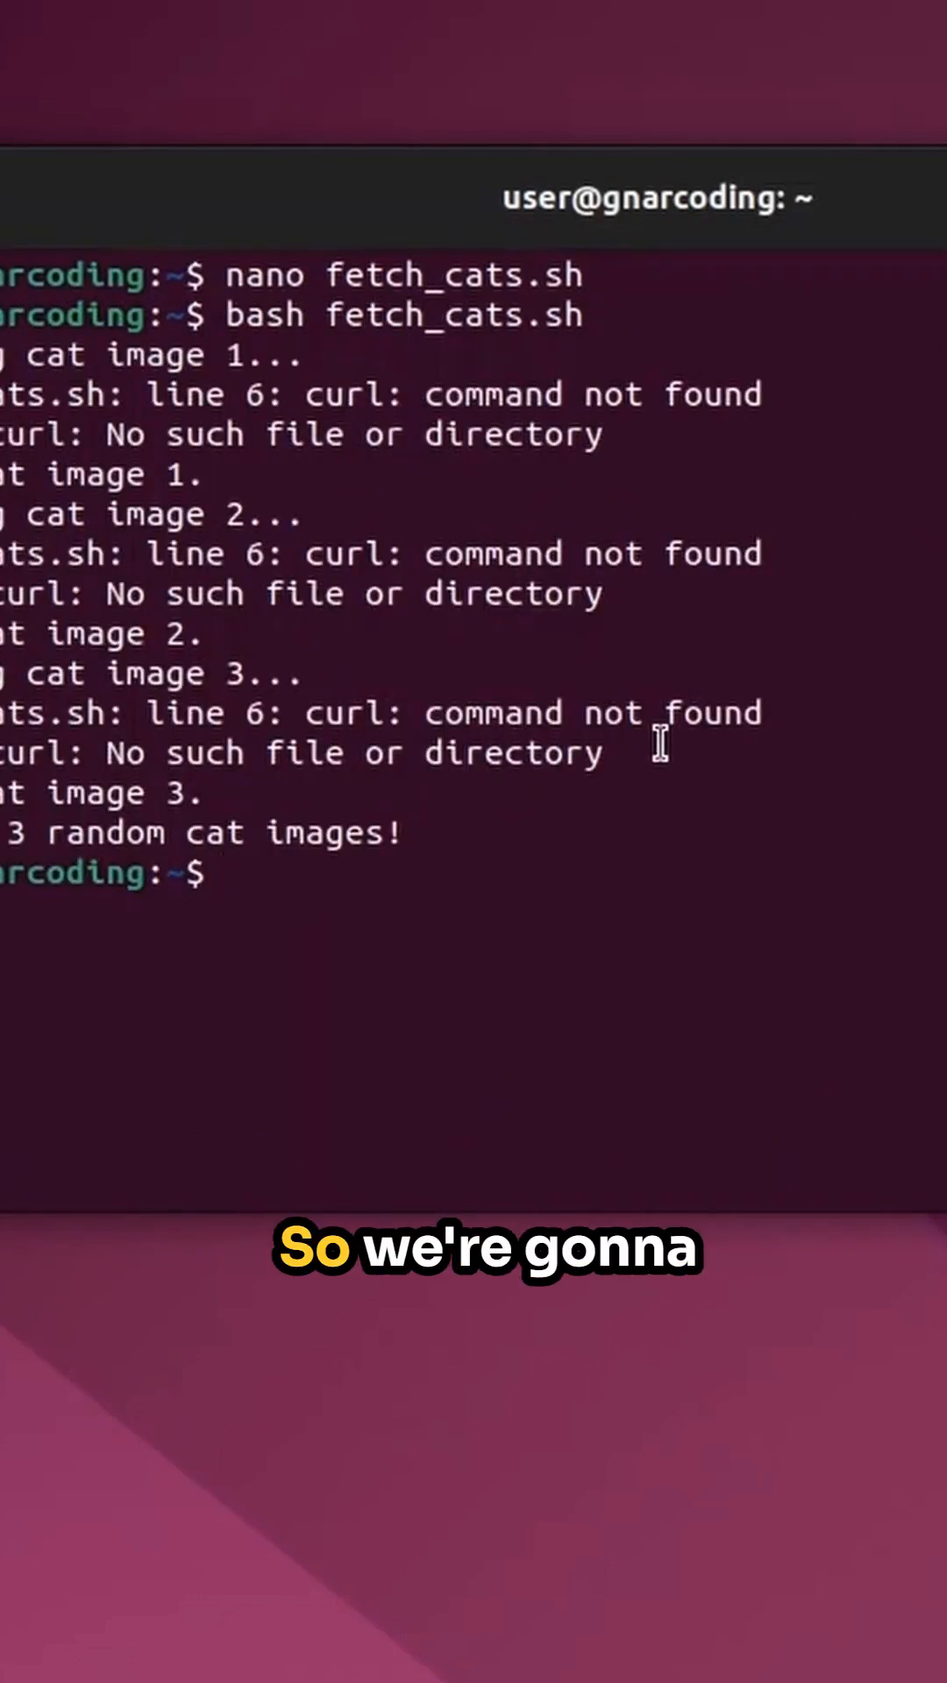
# - Install curl, run fetch_cats.sh to download three cat images, and list the home folder
pyautogui.write('sudo apt inst')
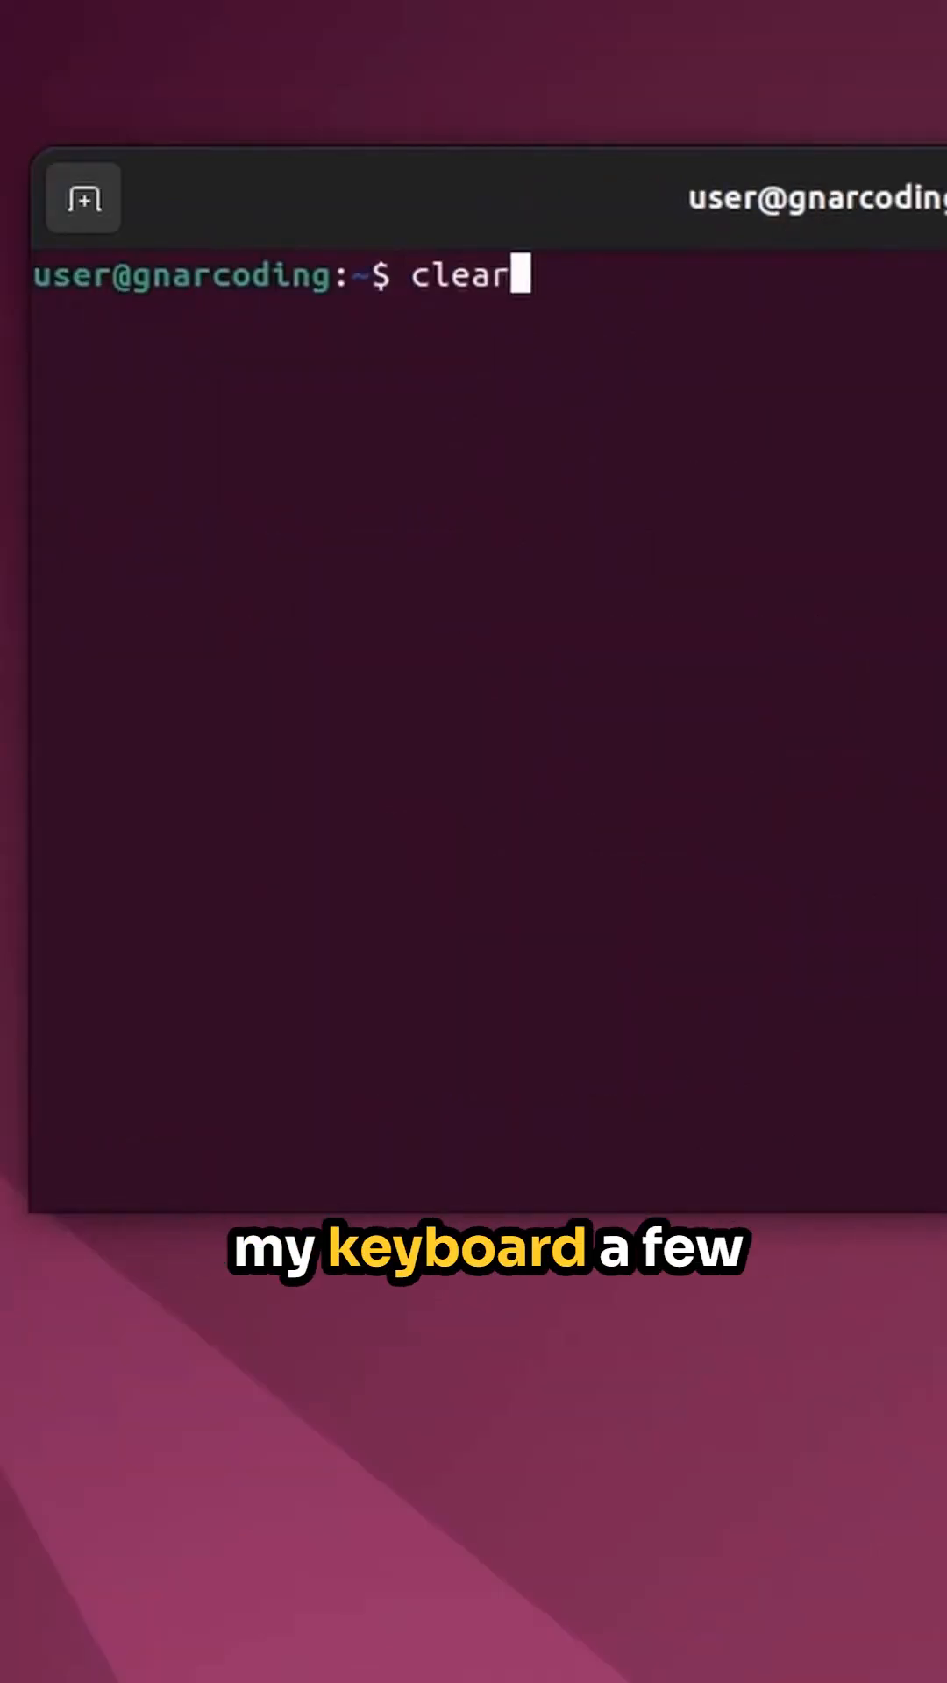
pyautogui.write('bash fetch_cats.sh')
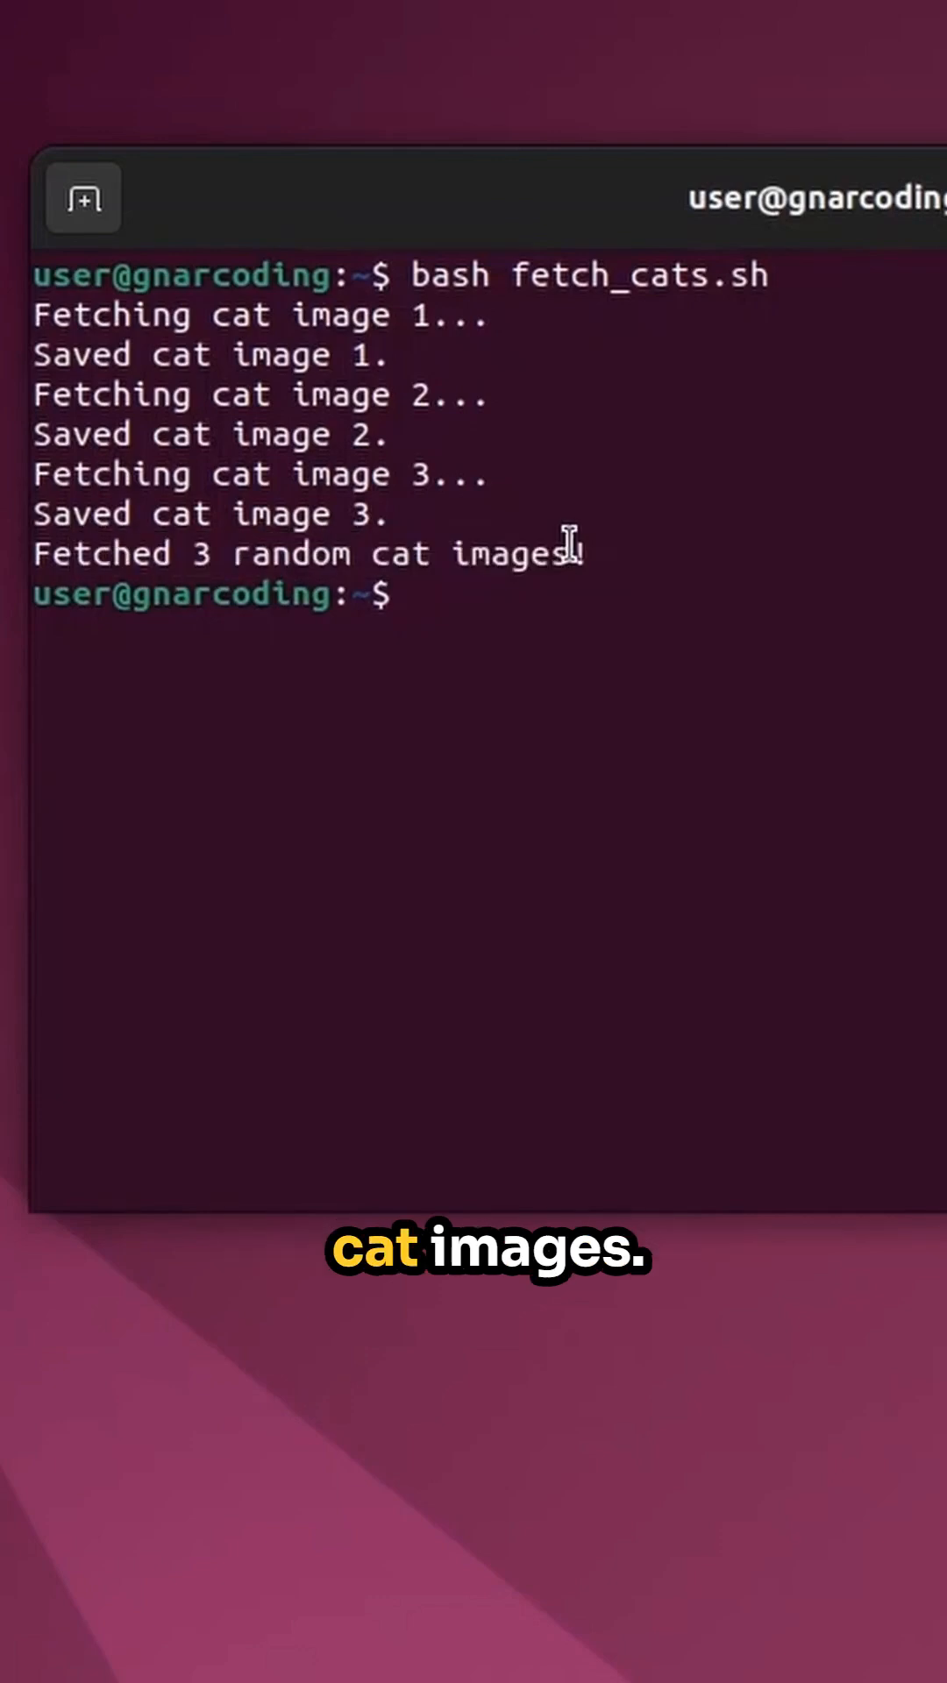
pyautogui.write('ls')
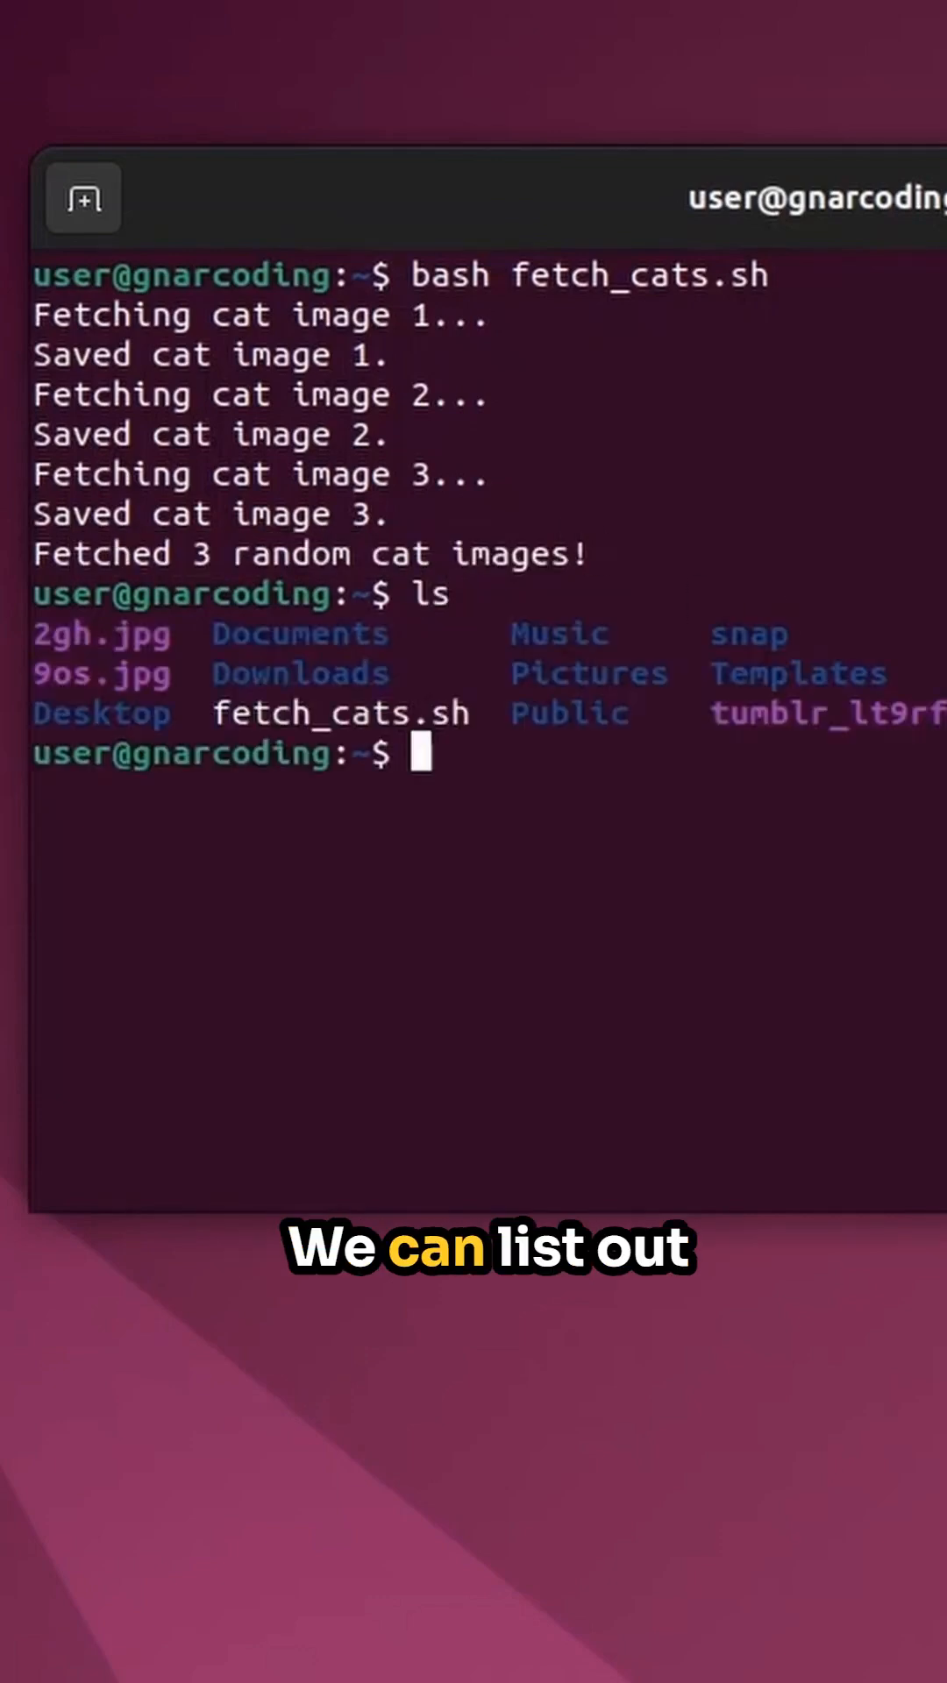
# - Open the Home folder in Files and view the 2gh.jpg cat picture
pyautogui.doubleClick(102, 633)
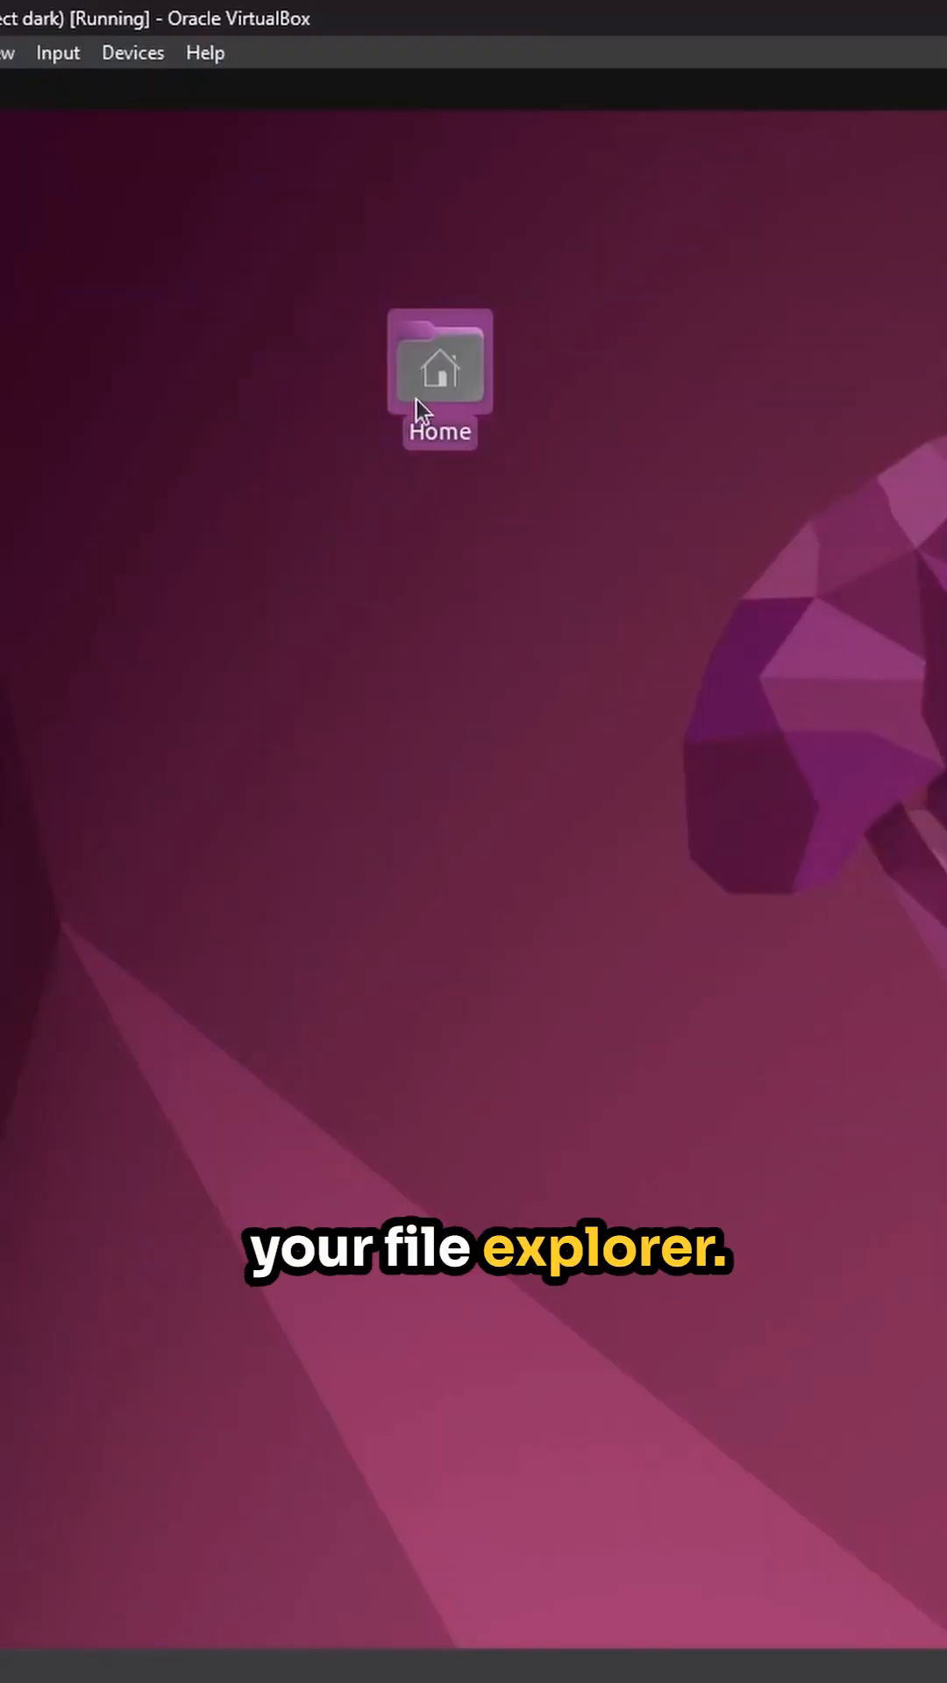
pyautogui.doubleClick(438, 362)
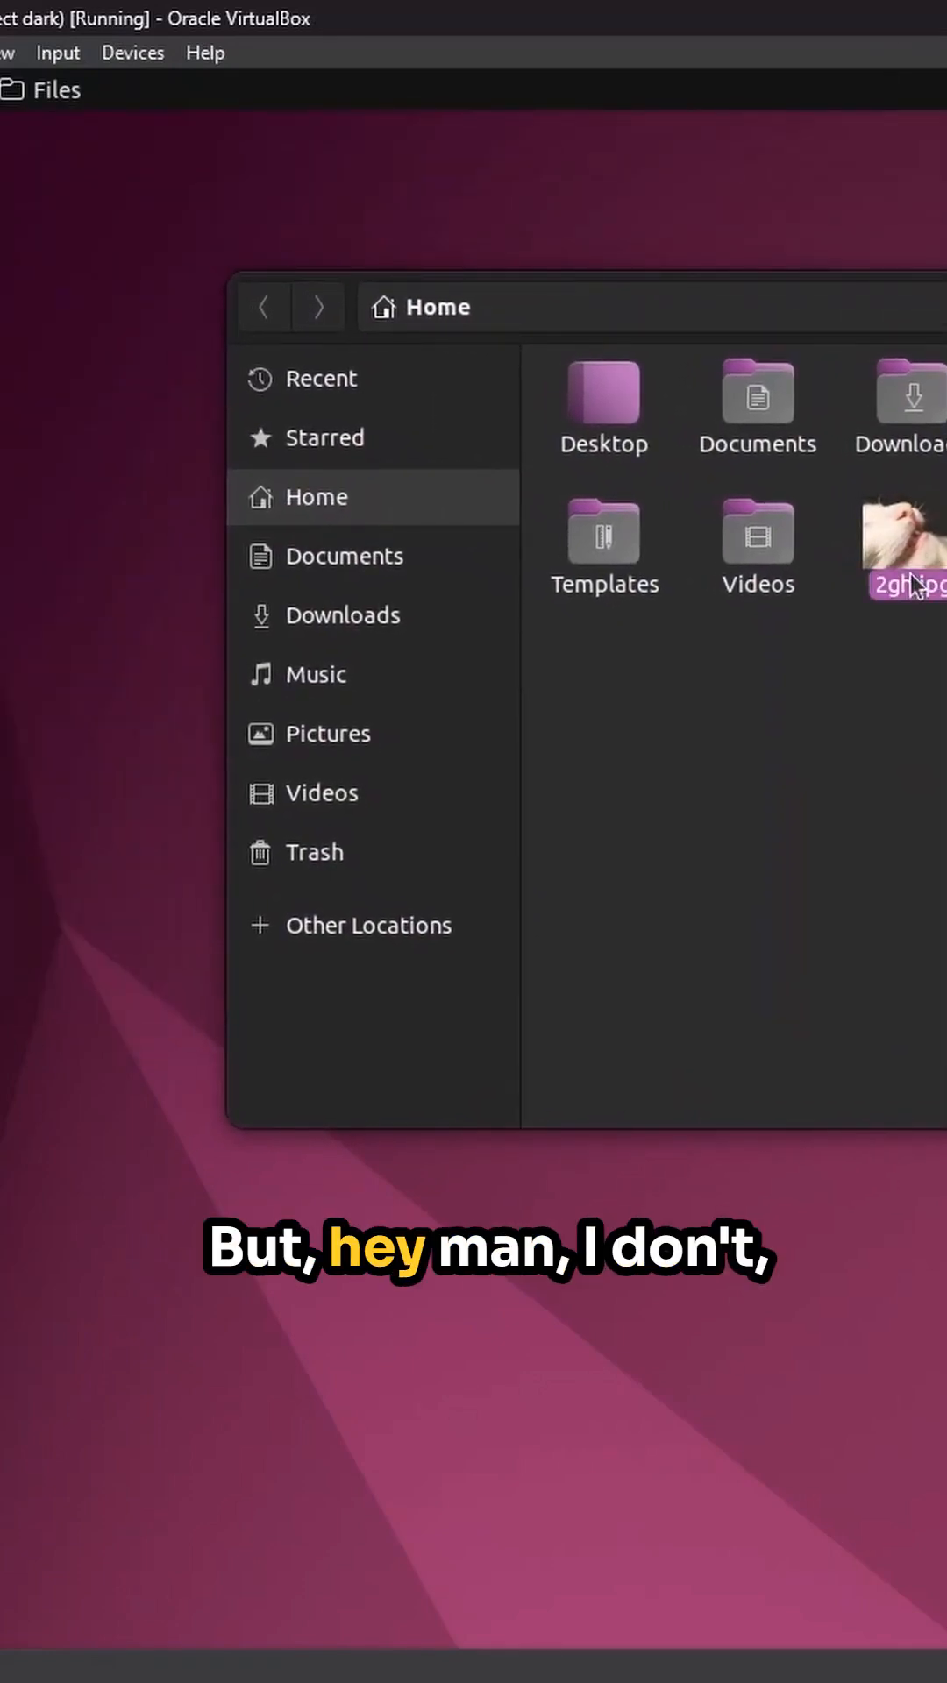
pyautogui.doubleClick(902, 532)
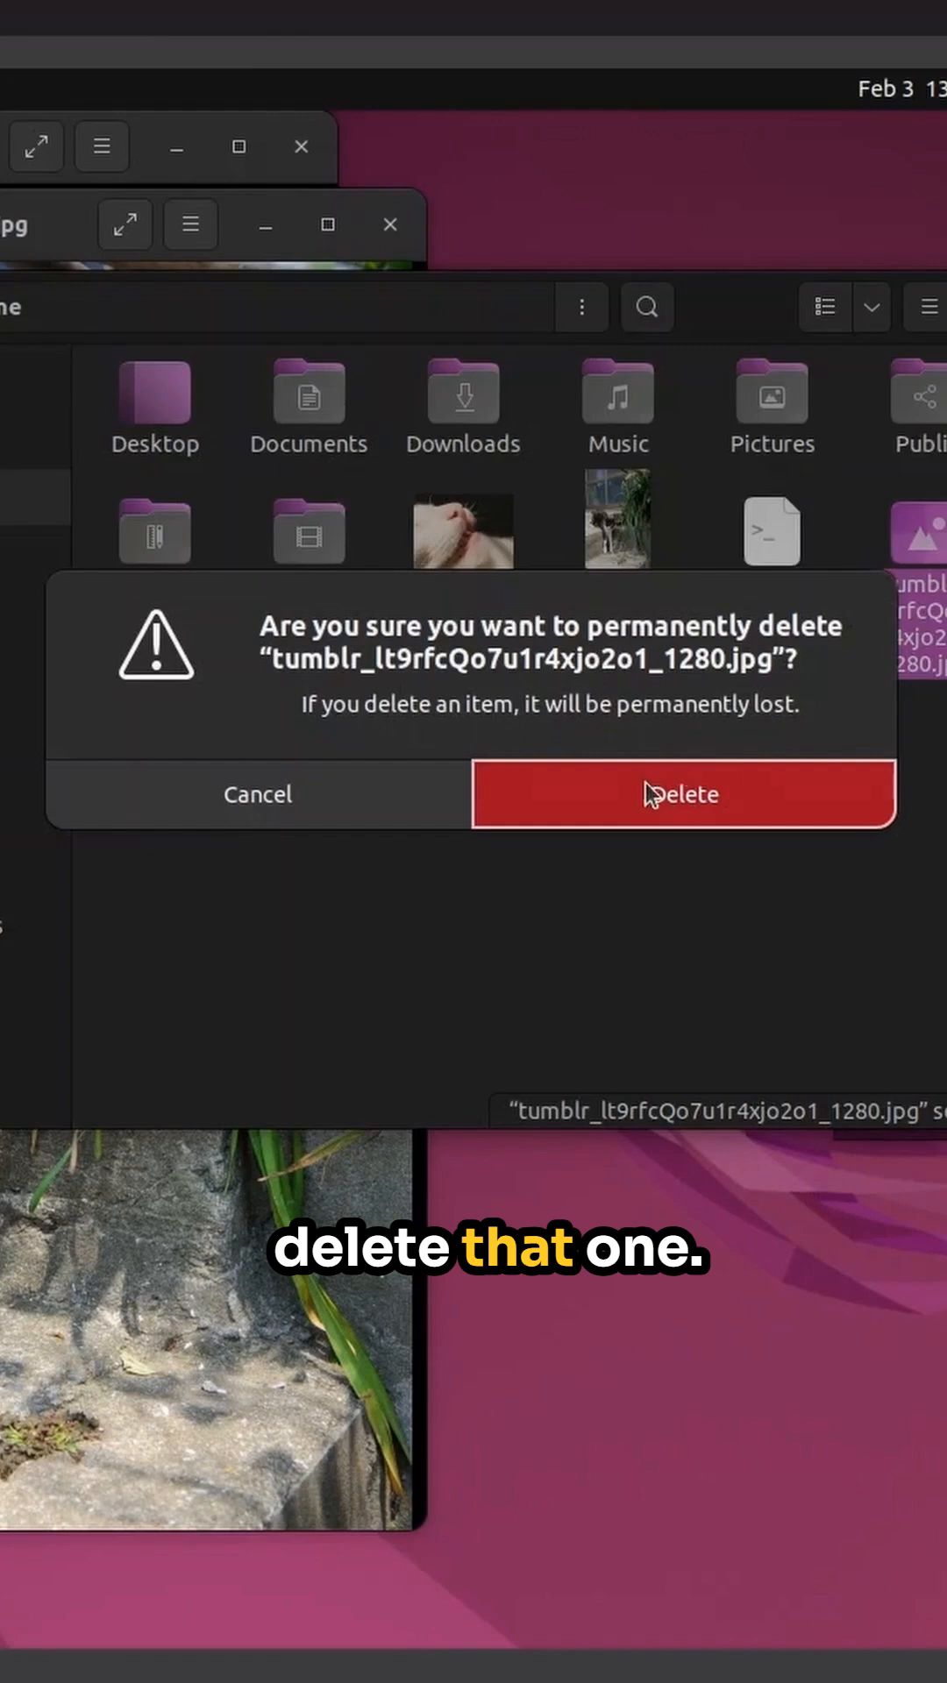
# - Permanently delete the tumblr JPEG and close the 9os.jpg picture viewer
pyautogui.click(683, 794)
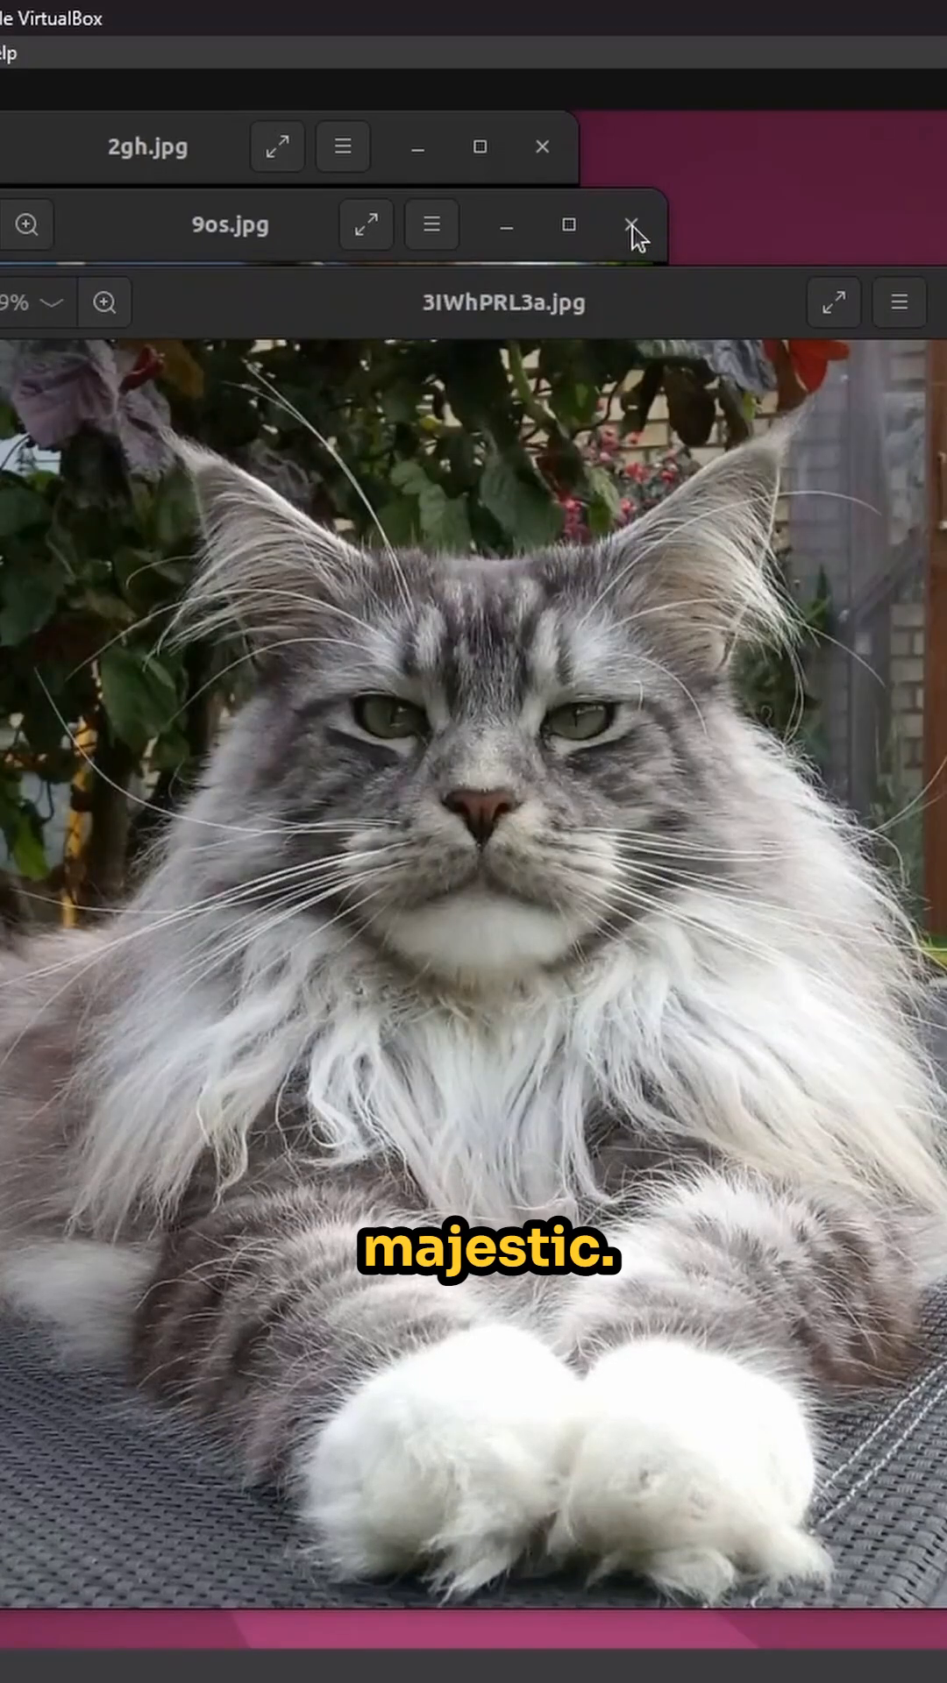
pyautogui.click(635, 225)
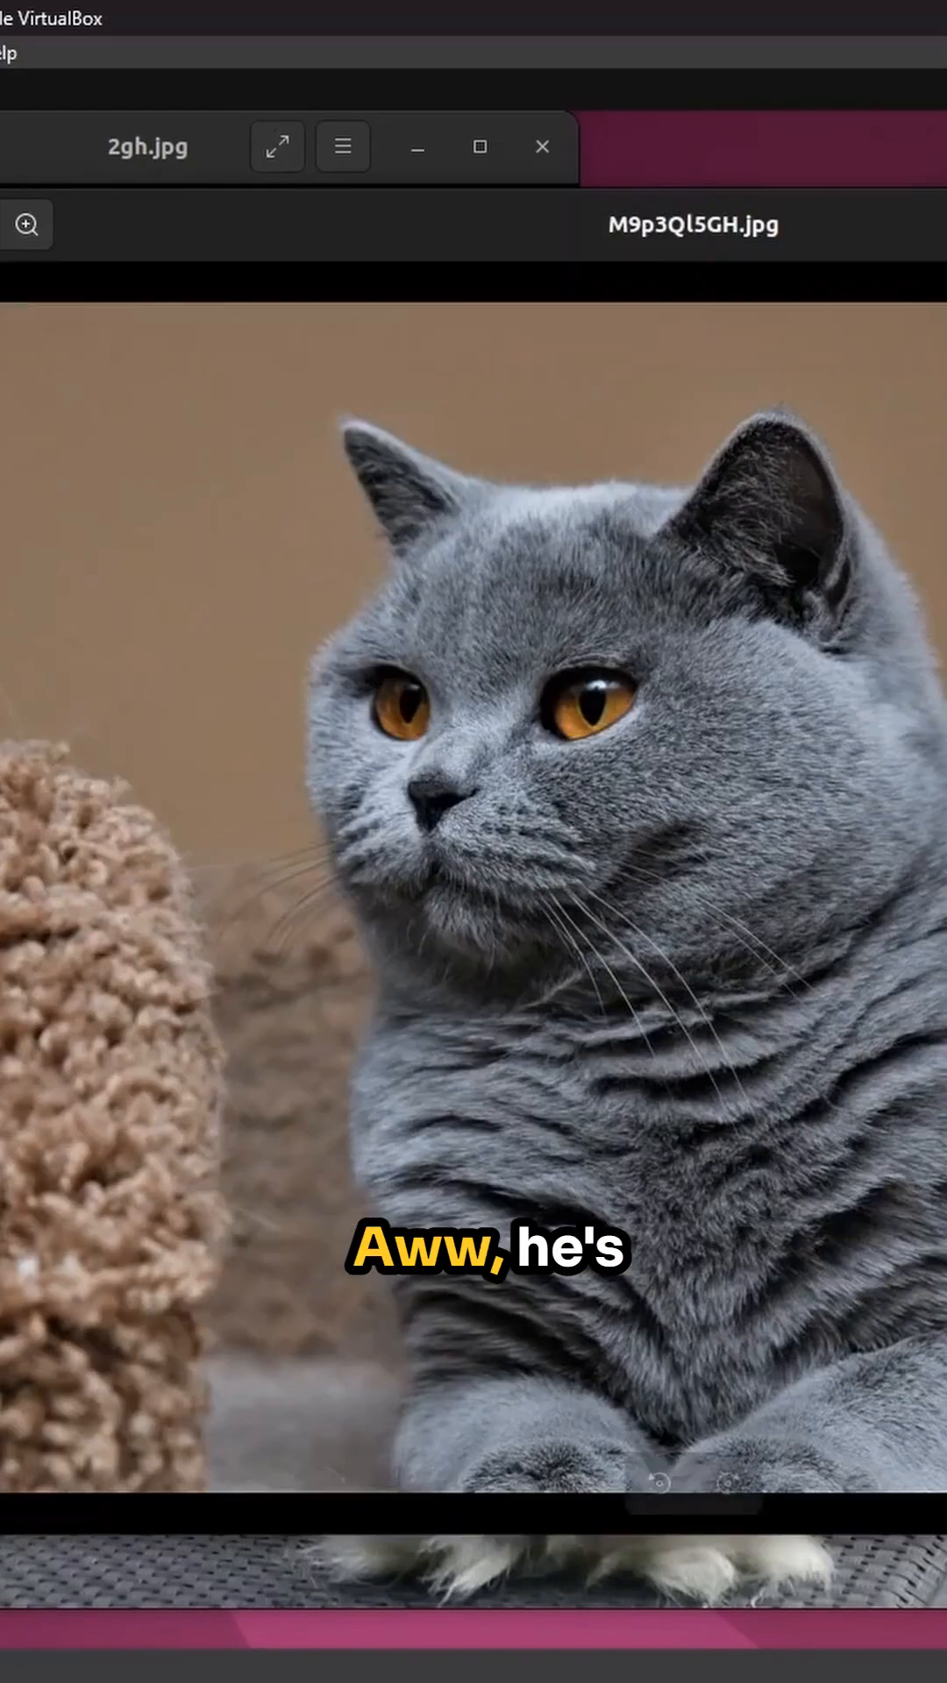